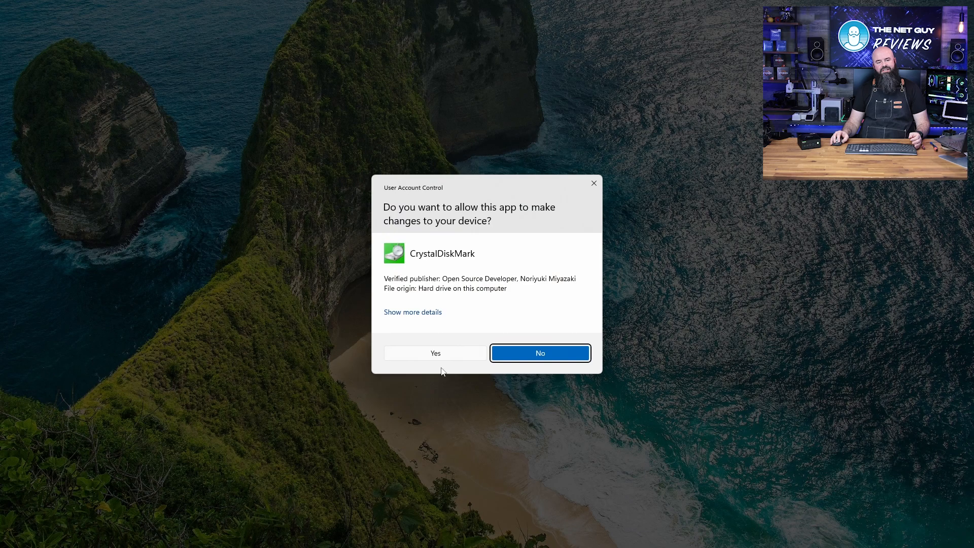
Allow CrystalDiskMark to make changes at the User Account Control prompt so it launches
{"action": "left_click", "coordinate": [434, 353]}
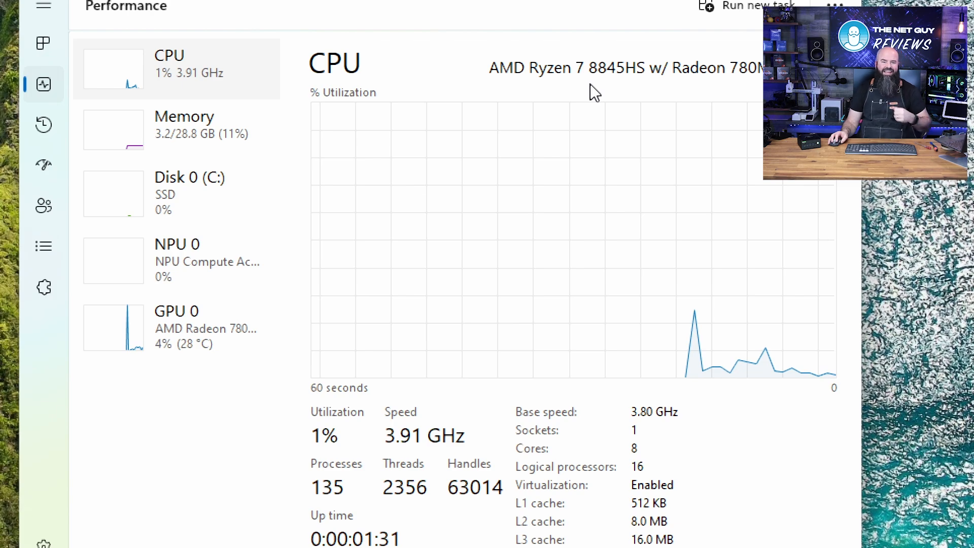
{"action": "mouse_move", "coordinate": [649, 94]}
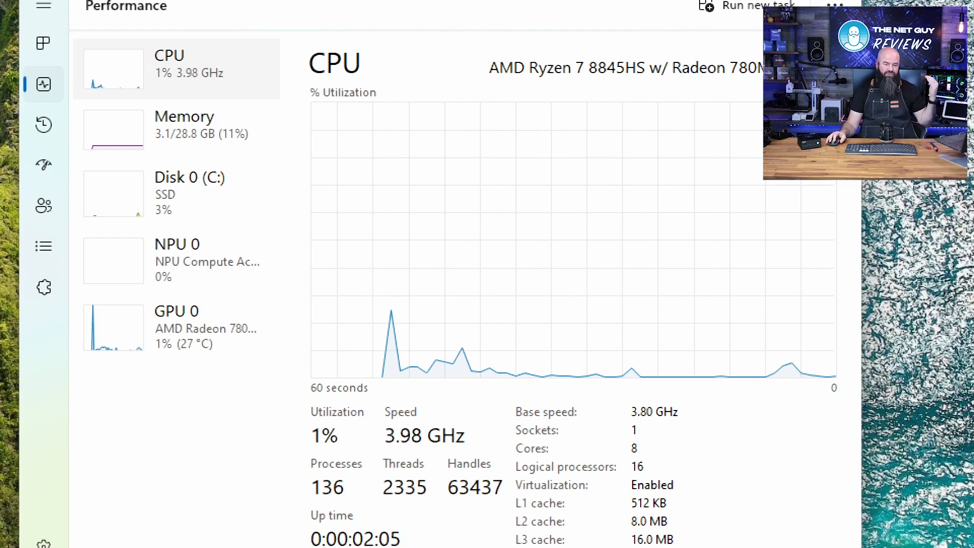
{"action": "mouse_move", "coordinate": [635, 131]}
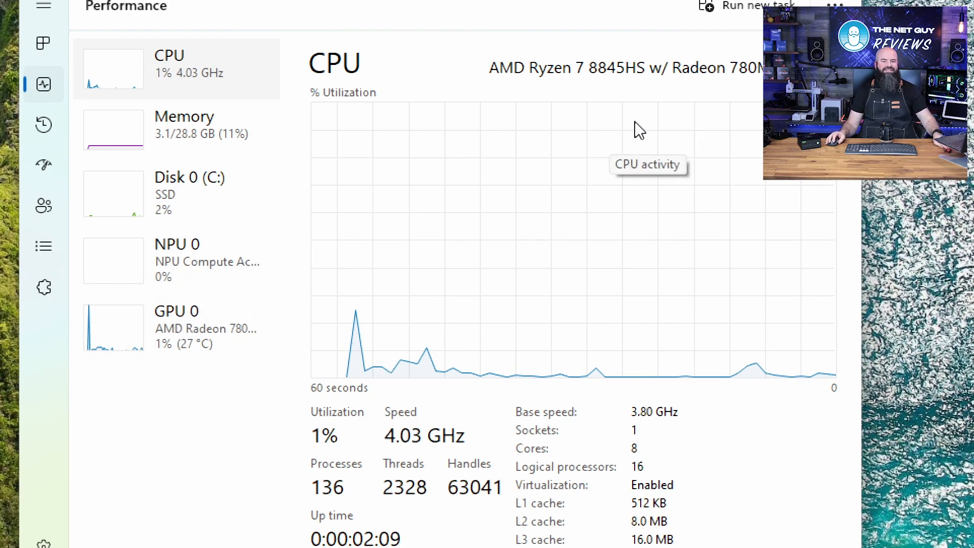
Switch the CPU utilisation graph to show all 16 logical processors individually
{"action": "right_click", "coordinate": [438, 163]}
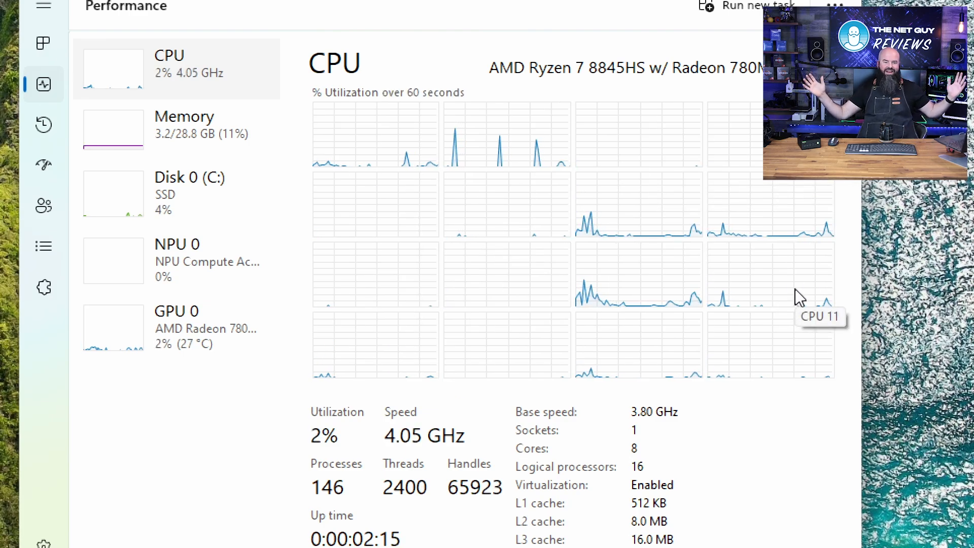
{"action": "mouse_move", "coordinate": [648, 463]}
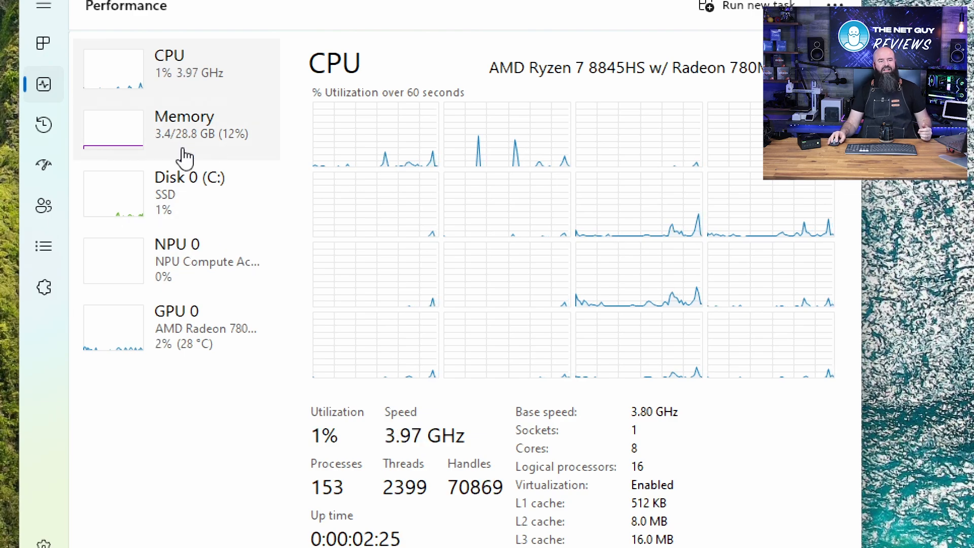
Review the Memory details, then bring up Disk 0 (C:) statistics for the 1.9 TB Lexar SSD
{"action": "left_click", "coordinate": [183, 124]}
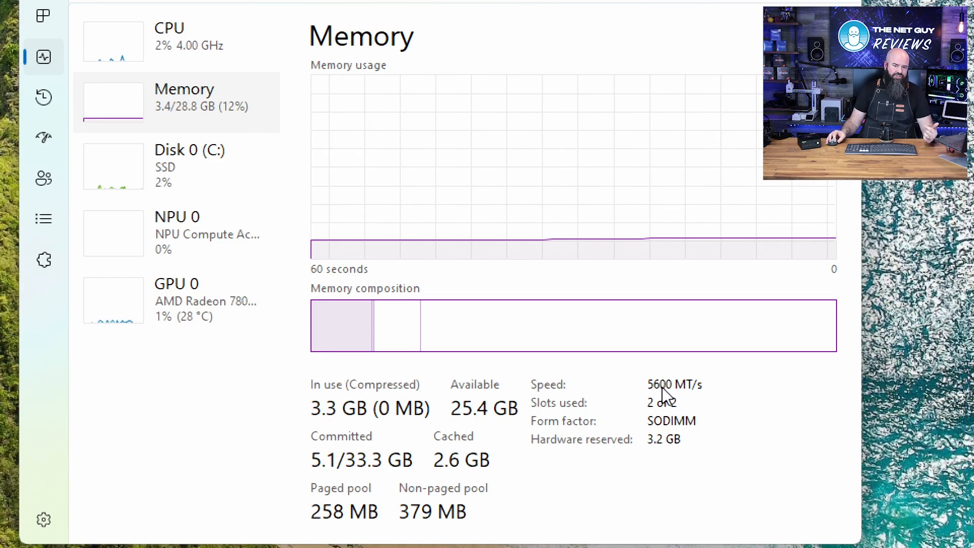
{"action": "mouse_move", "coordinate": [118, 131]}
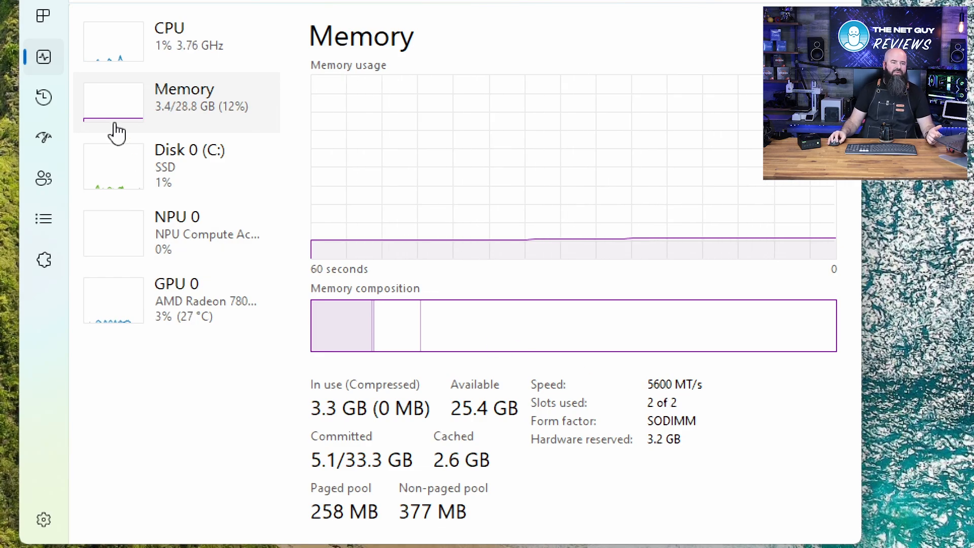
{"action": "left_click", "coordinate": [187, 164]}
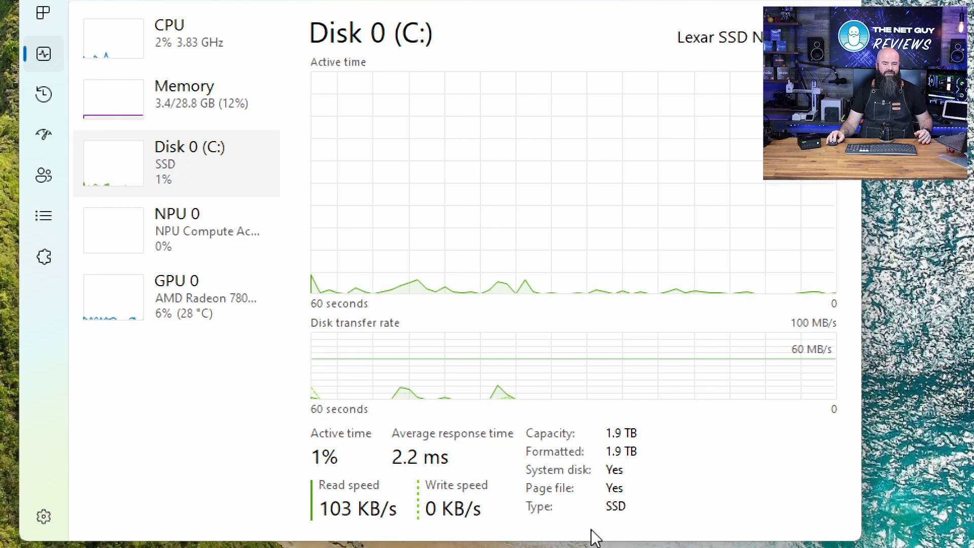
Review NPU 0, then GPU 0 memory and driver details for the Radeon 780M
{"action": "left_click", "coordinate": [187, 228]}
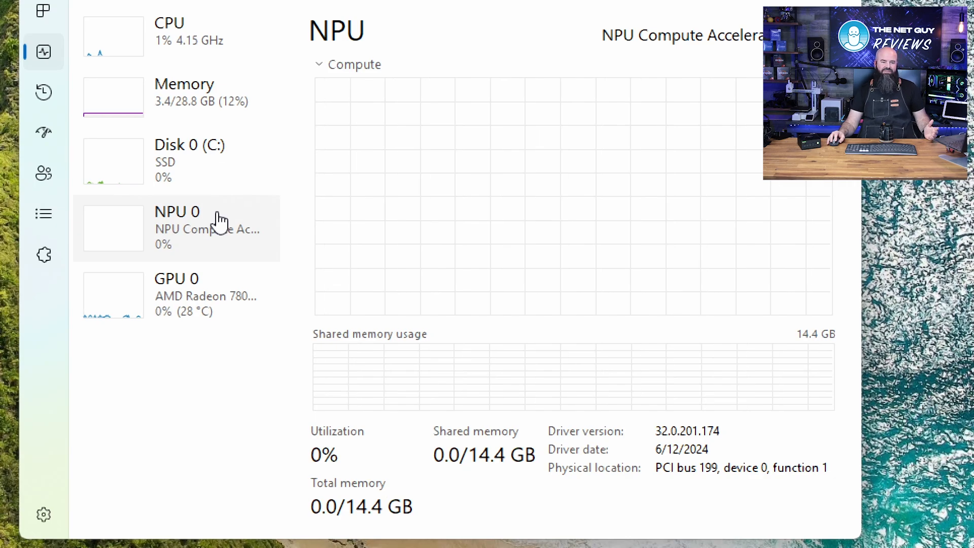
{"action": "left_click", "coordinate": [175, 294]}
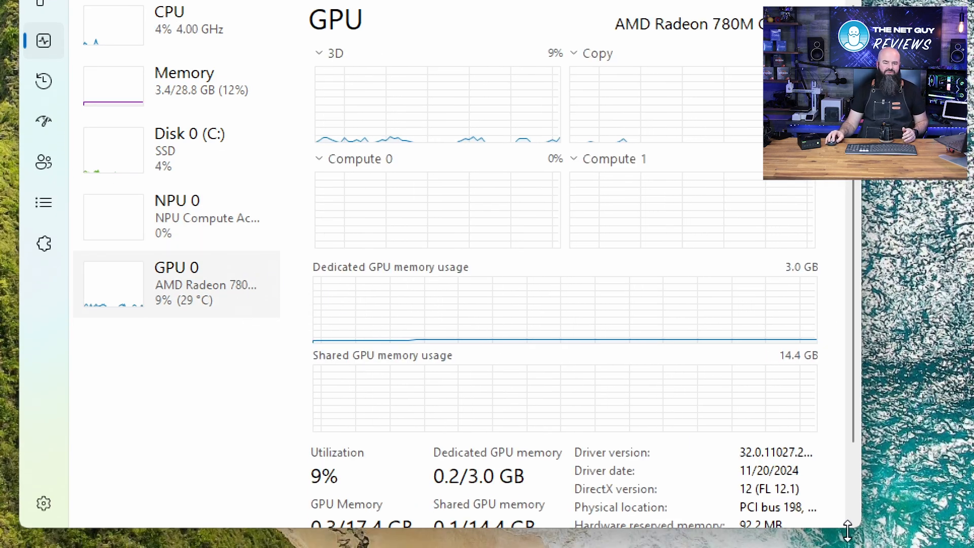
{"action": "scroll", "scroll_direction": "down", "scroll_amount": 3}
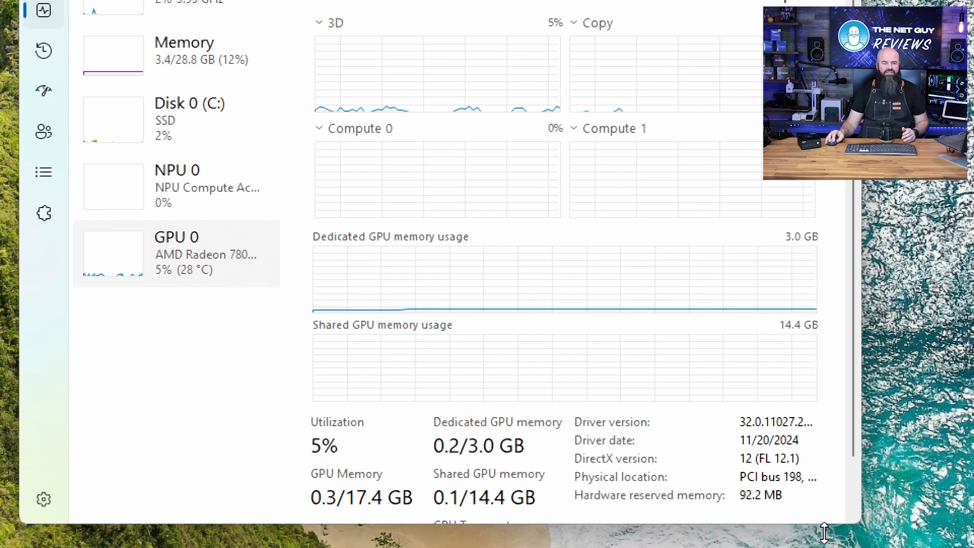
{"action": "scroll", "scroll_direction": "down", "scroll_amount": 3}
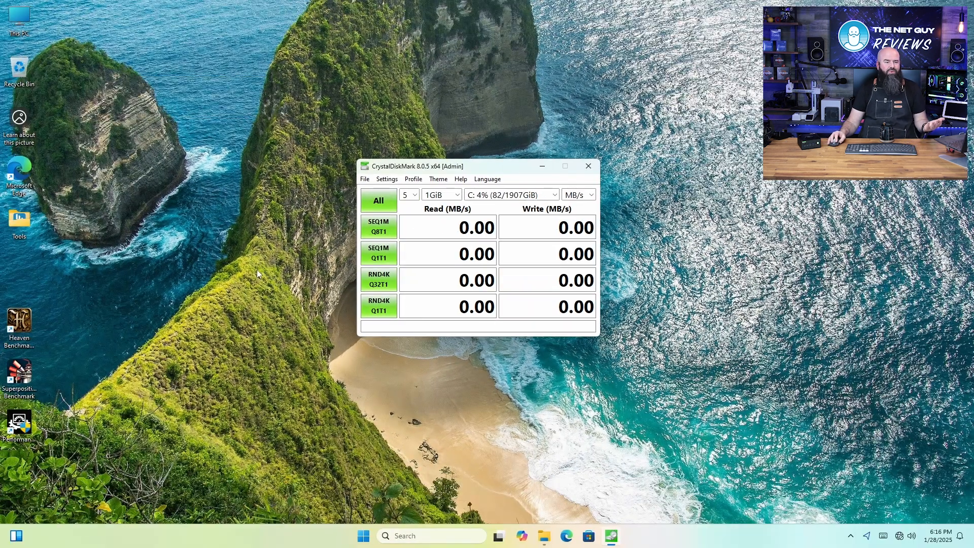
{"action": "mouse_move", "coordinate": [209, 265]}
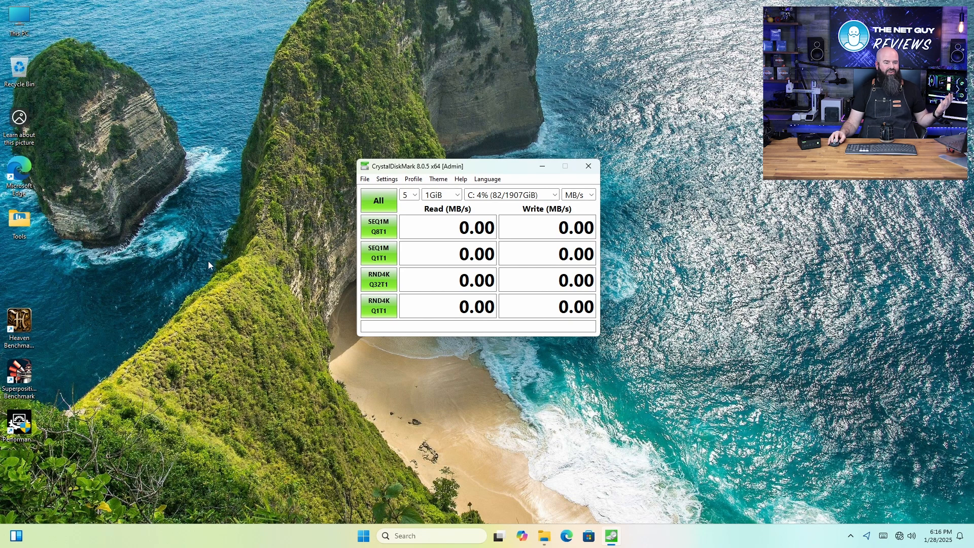
{"action": "mouse_move", "coordinate": [55, 198]}
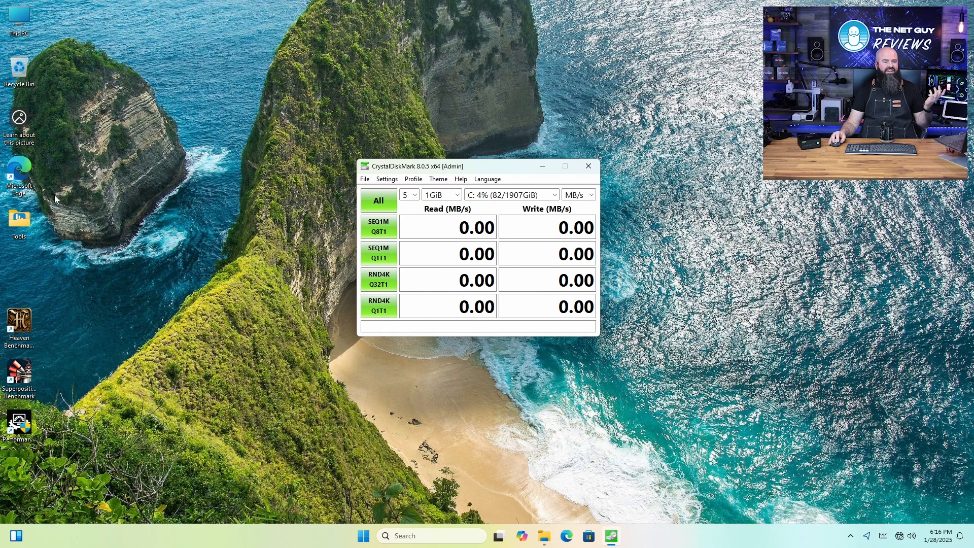
{"action": "mouse_move", "coordinate": [154, 225]}
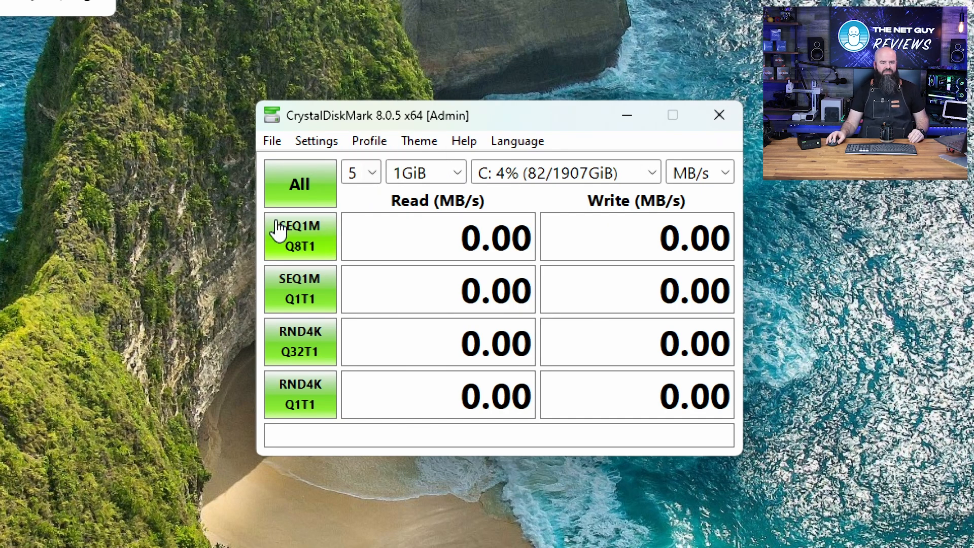
{"action": "mouse_move", "coordinate": [300, 185]}
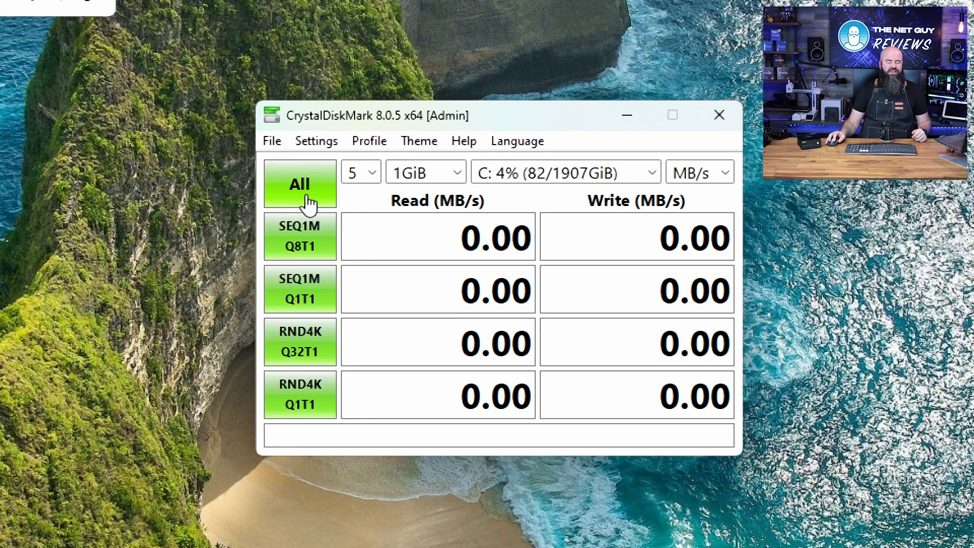
Run all CrystalDiskMark read/write tests on drive C:
{"action": "left_click", "coordinate": [300, 184]}
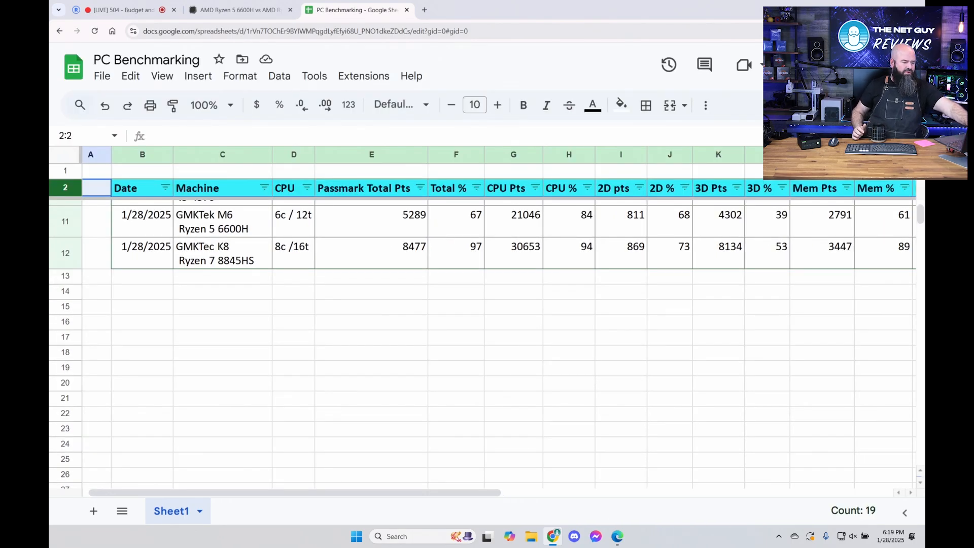
Check row 12's scores in the PC Benchmarking sheet: 2D pts 869, 3D pts 8134, Cine S 1778
{"action": "scroll", "scroll_direction": "up", "scroll_amount": 3}
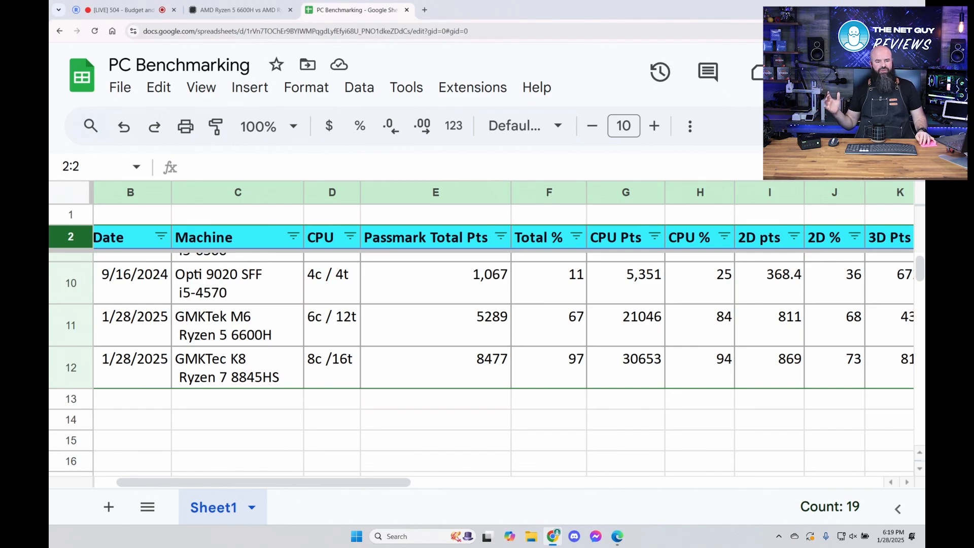
{"action": "scroll", "scroll_direction": "right", "scroll_amount": 3}
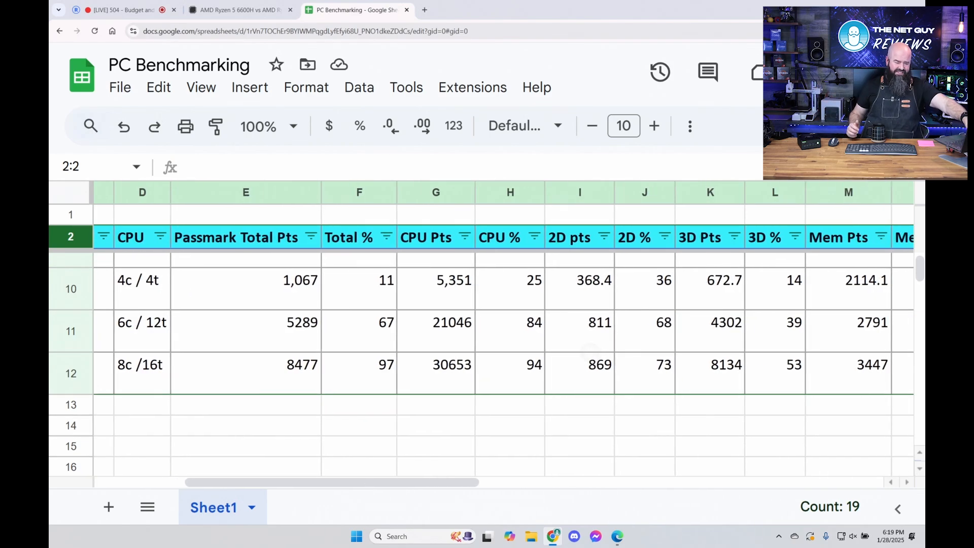
{"action": "left_click", "coordinate": [453, 386]}
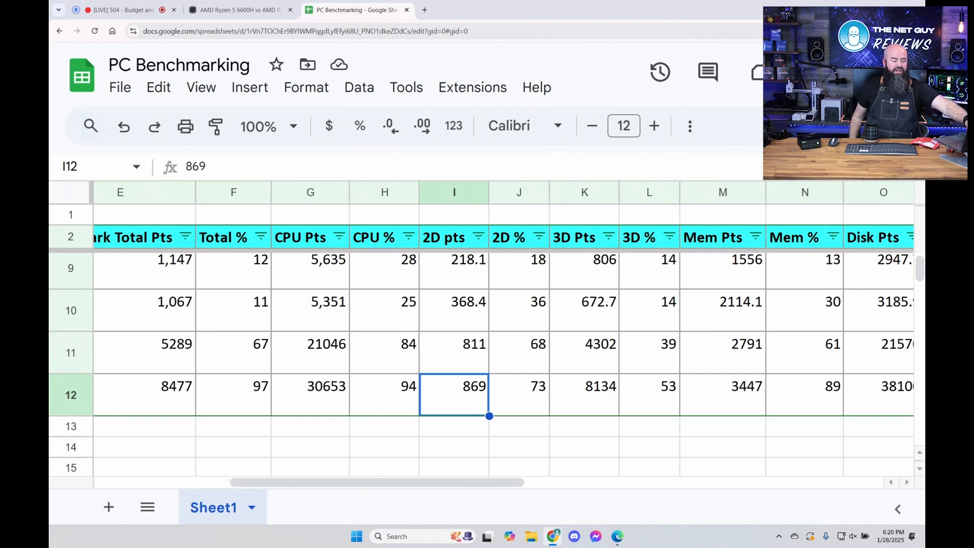
{"action": "left_click", "coordinate": [585, 345]}
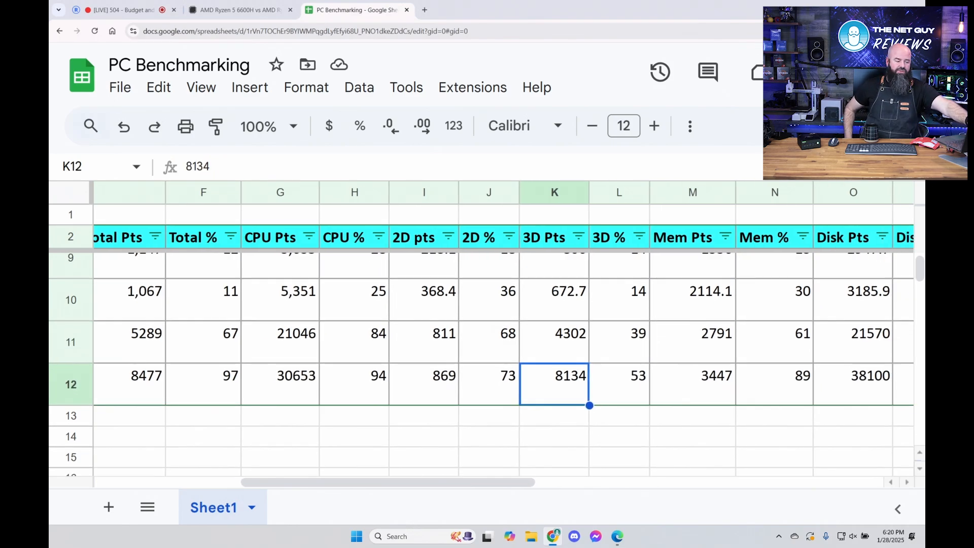
{"action": "scroll", "scroll_direction": "right", "scroll_amount": 3}
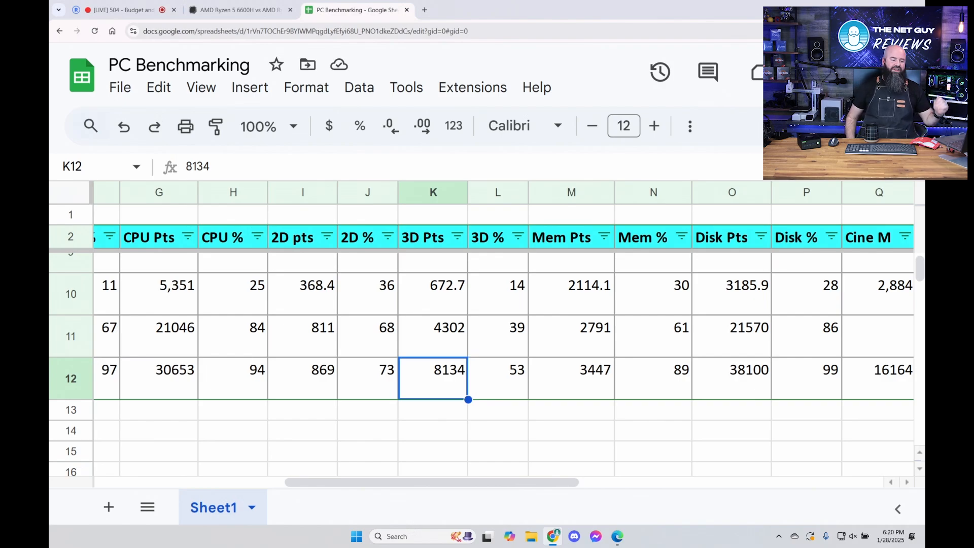
{"action": "left_click", "coordinate": [732, 328]}
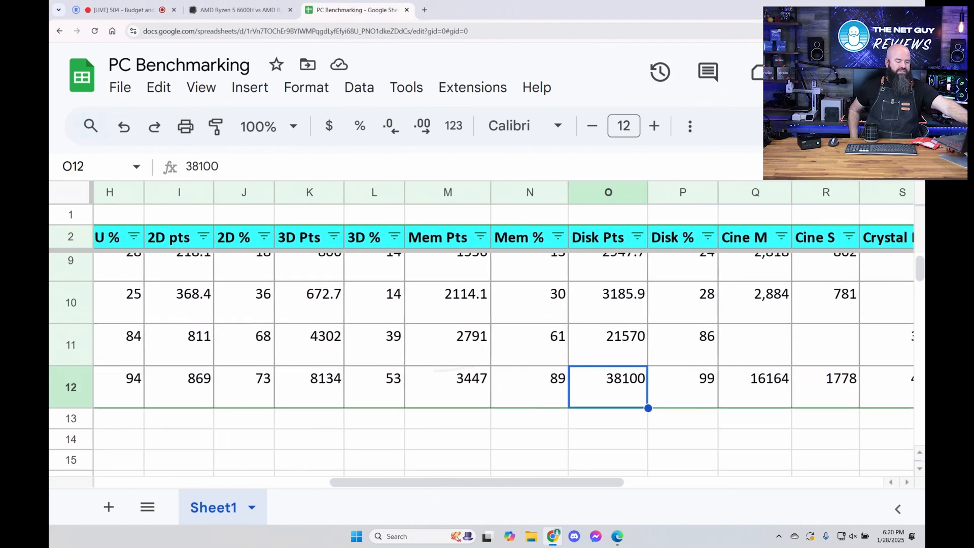
{"action": "scroll", "scroll_direction": "right", "scroll_amount": 3}
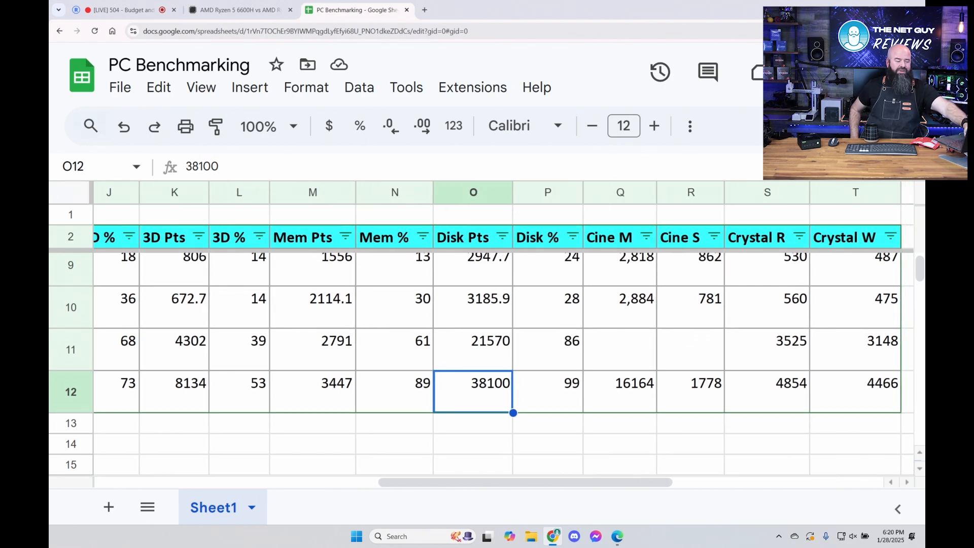
{"action": "left_click", "coordinate": [619, 391]}
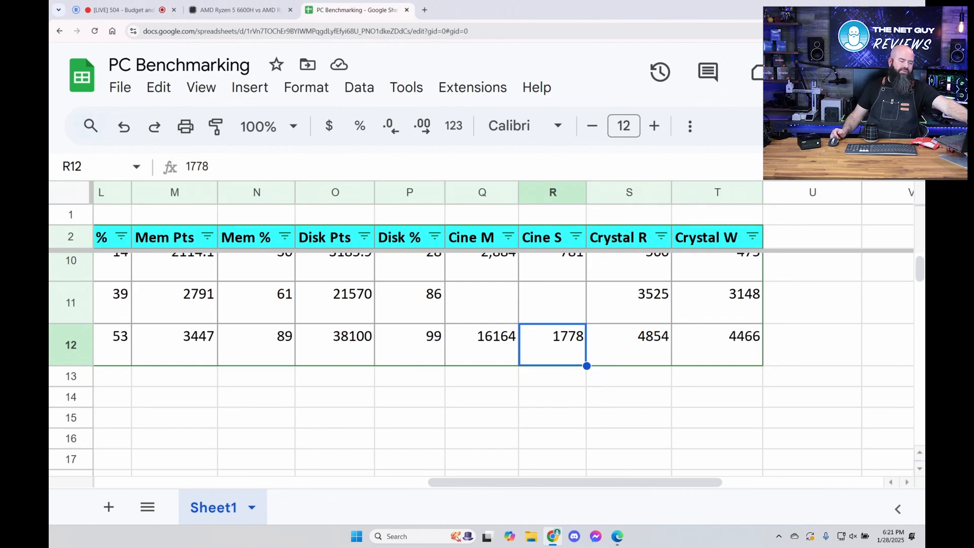
Check the AceMagic AD08 entry in row 3: Cine S 1,603 and Cine M 9,616
{"action": "scroll", "scroll_direction": "up", "scroll_amount": 3}
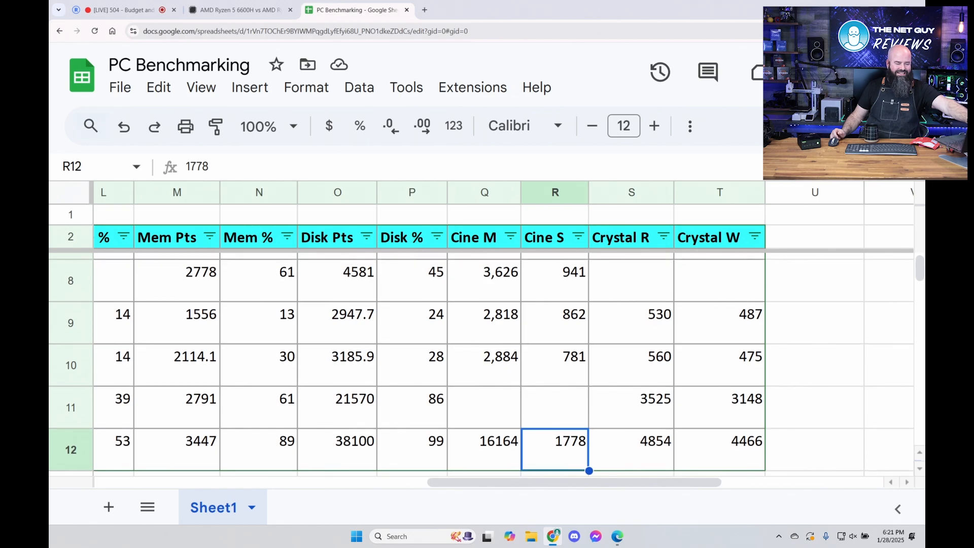
{"action": "scroll", "scroll_direction": "up", "scroll_amount": 3}
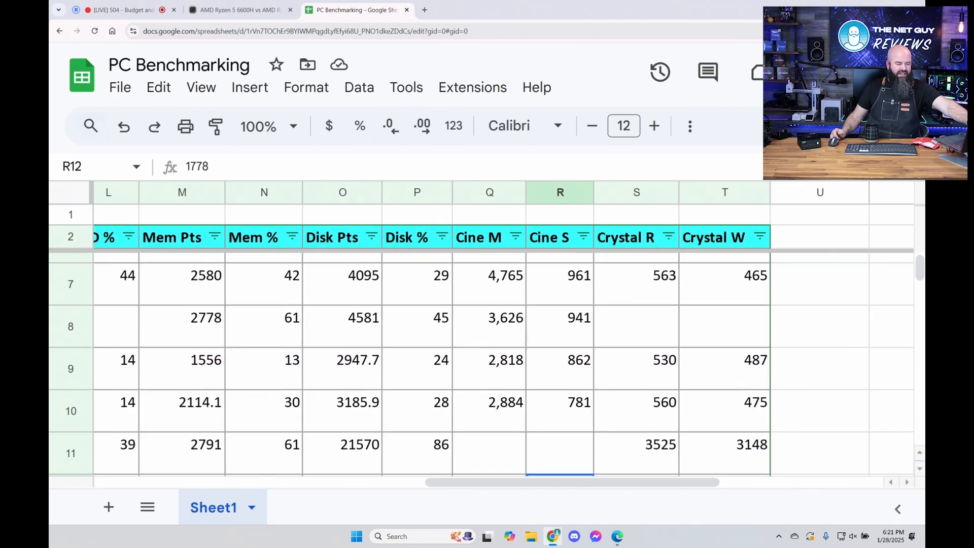
{"action": "scroll", "scroll_direction": "up", "scroll_amount": 3}
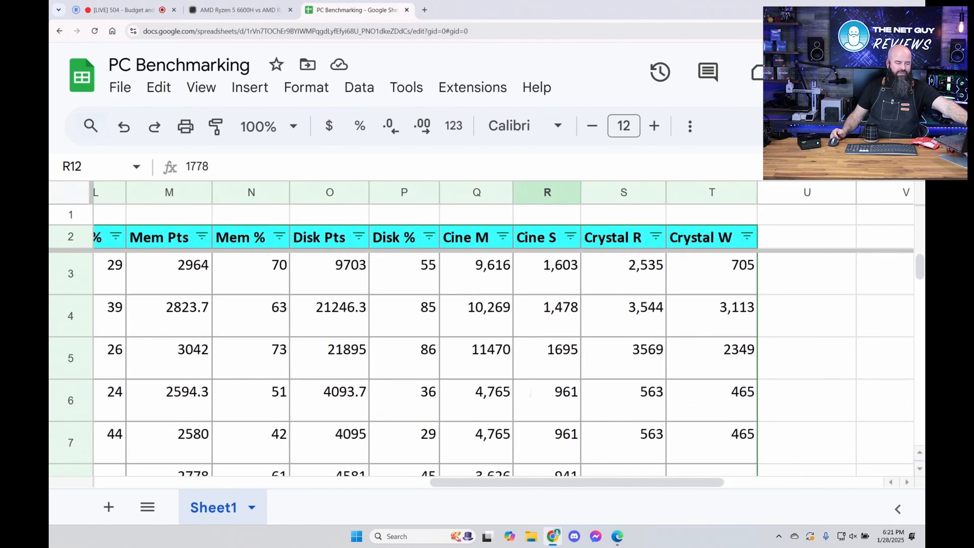
{"action": "scroll", "scroll_direction": "left", "scroll_amount": 3}
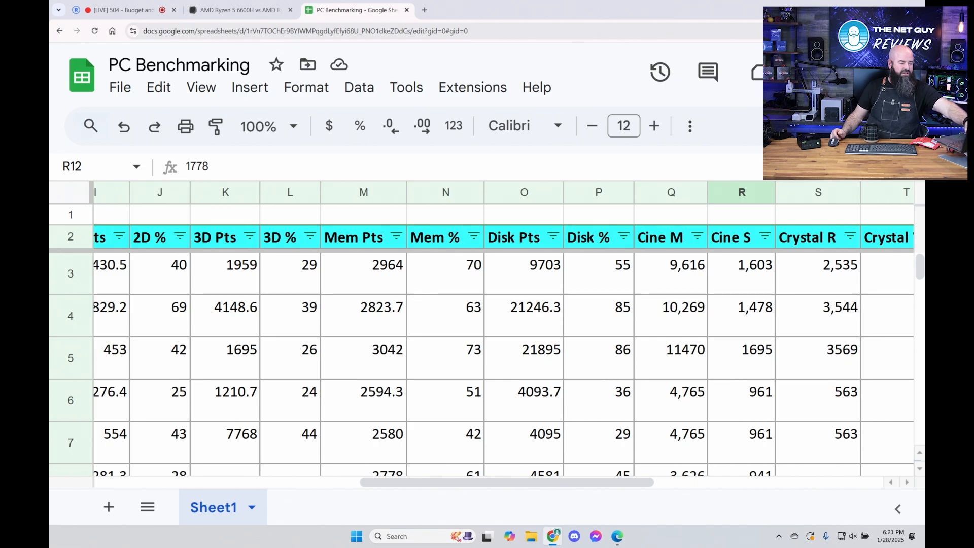
{"action": "scroll", "scroll_direction": "left", "scroll_amount": 3}
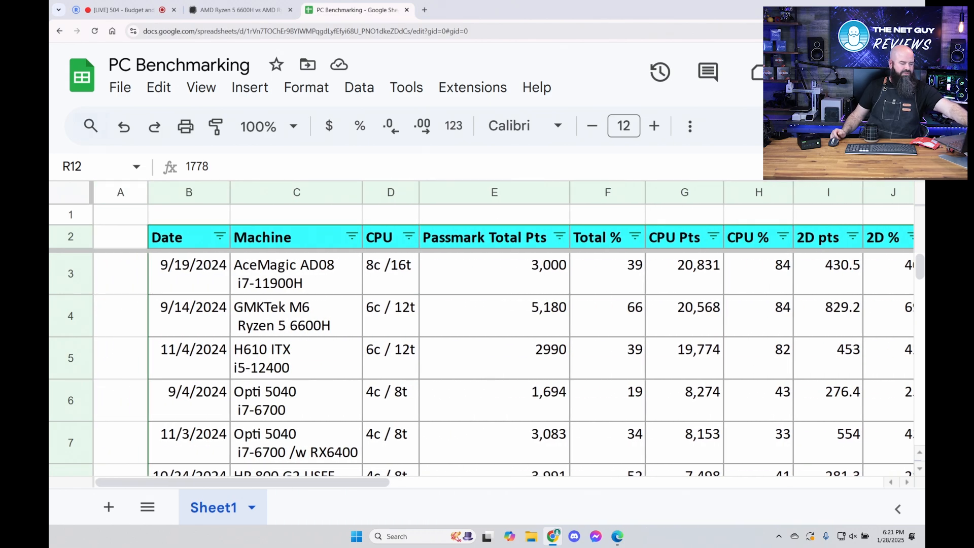
{"action": "left_click", "coordinate": [296, 273]}
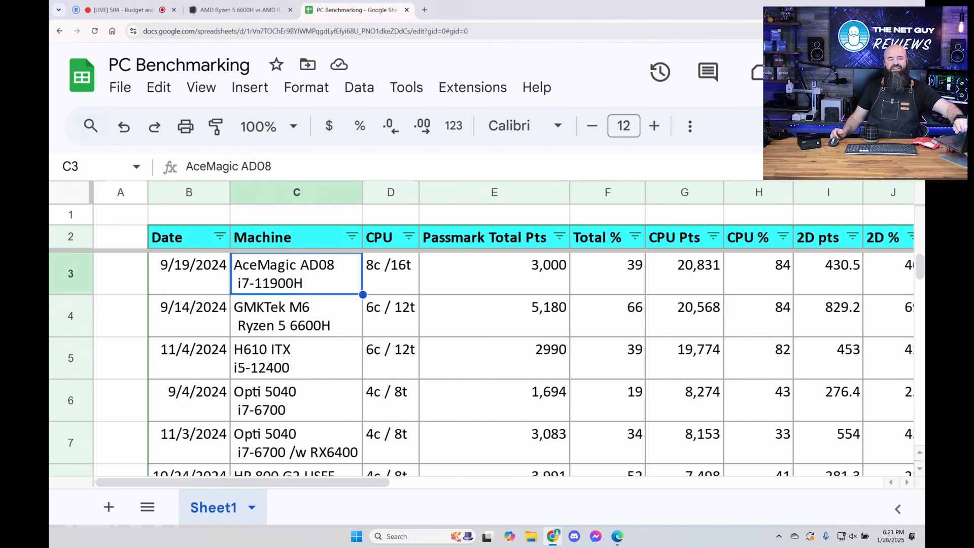
{"action": "scroll", "scroll_direction": "right", "scroll_amount": 3}
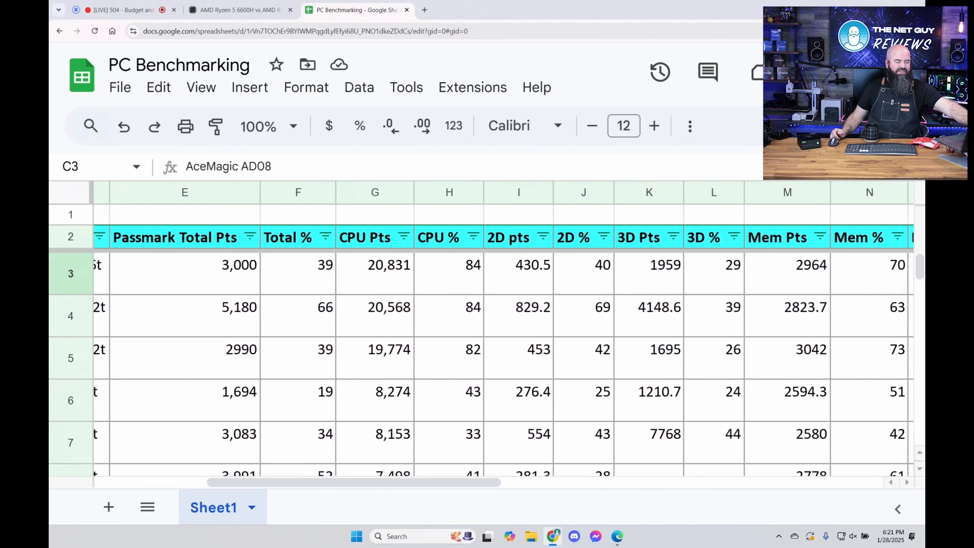
{"action": "scroll", "scroll_direction": "right", "scroll_amount": 3}
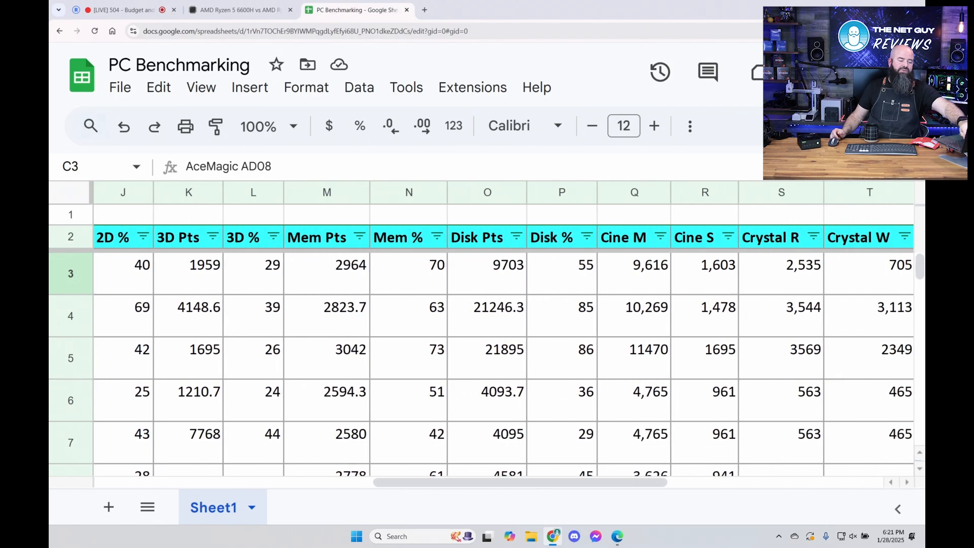
{"action": "scroll", "scroll_direction": "right", "scroll_amount": 3}
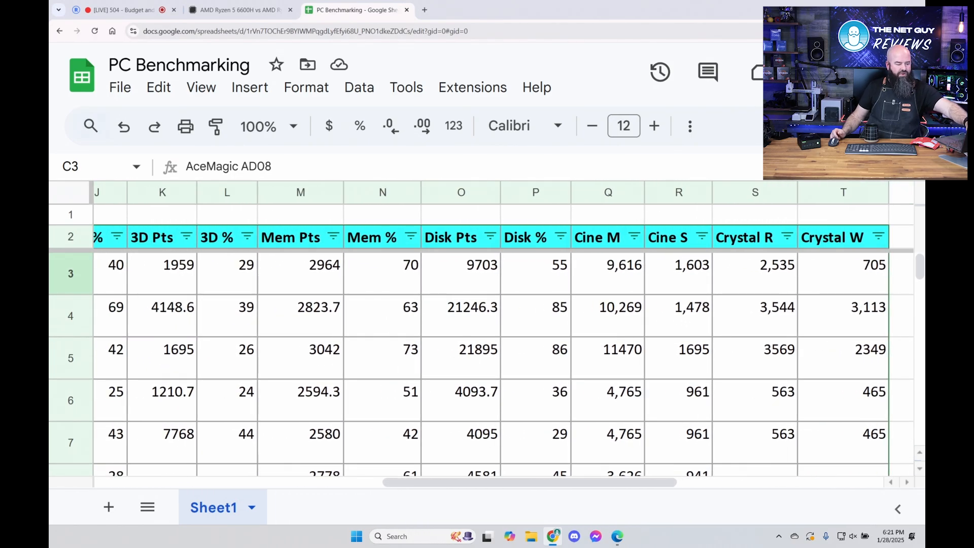
{"action": "left_click", "coordinate": [679, 265]}
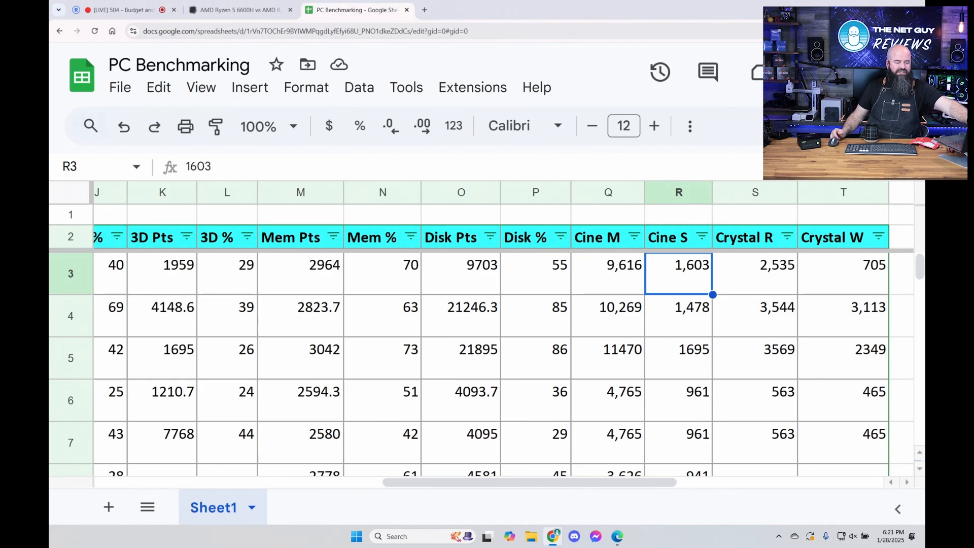
{"action": "left_click", "coordinate": [608, 265]}
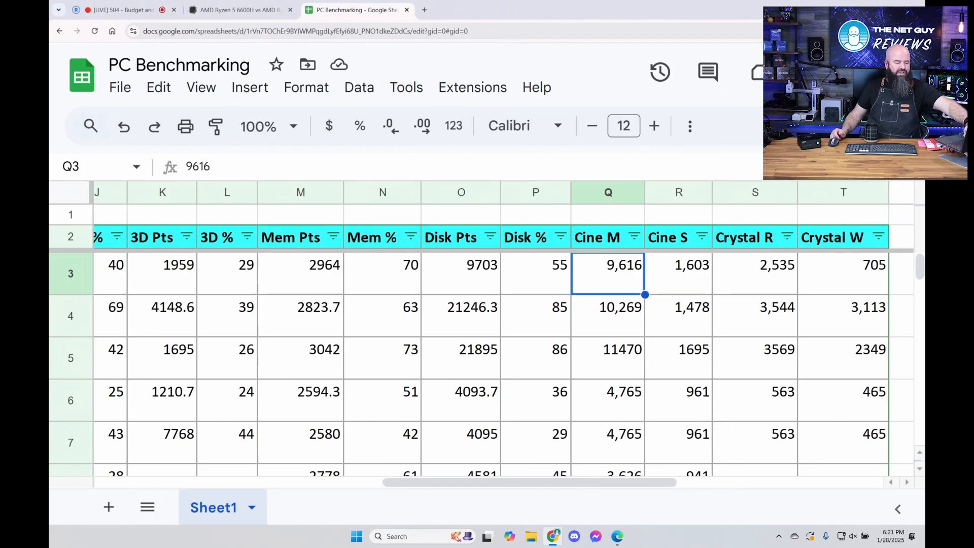
Scroll down the sheet to compare the lower rows' scores
{"action": "scroll", "scroll_direction": "down", "scroll_amount": 3}
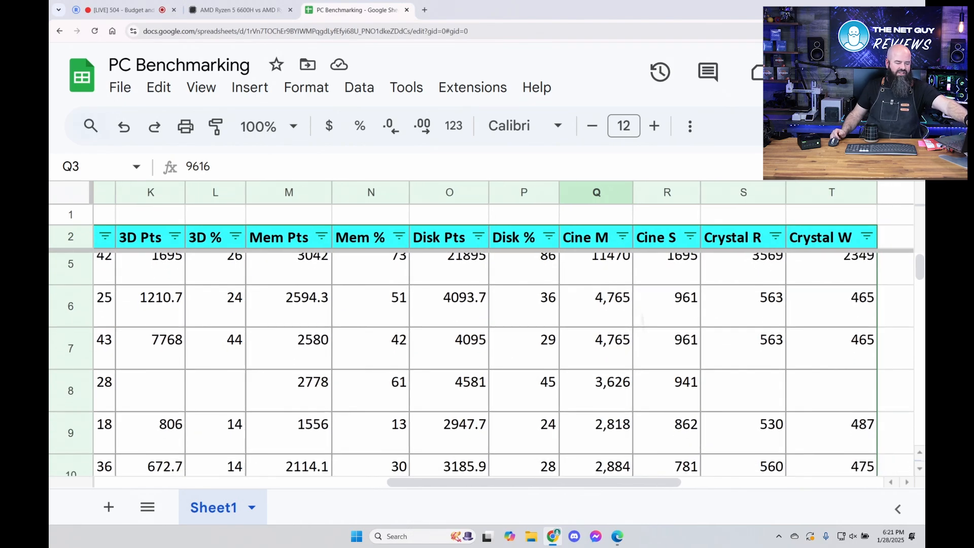
{"action": "scroll", "scroll_direction": "down", "scroll_amount": 3}
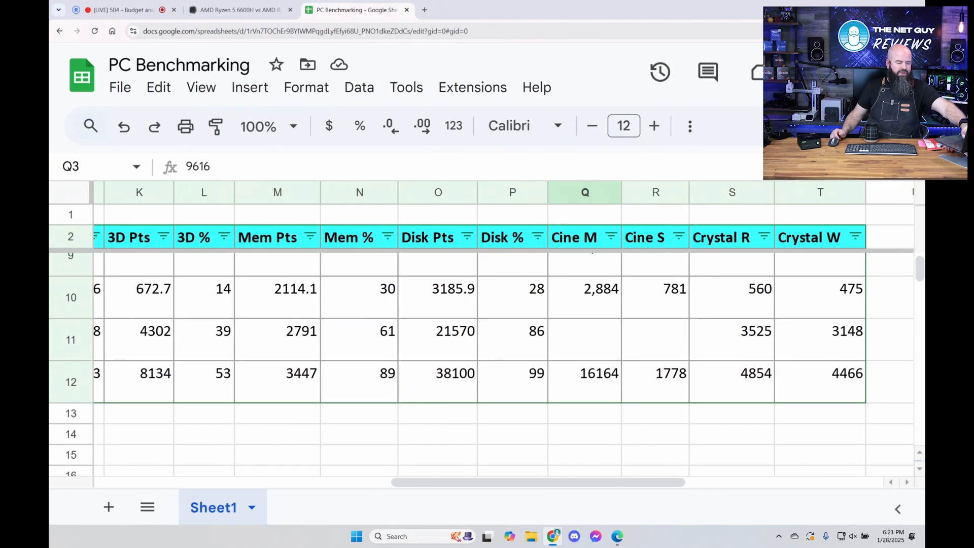
{"action": "left_click", "coordinate": [820, 372]}
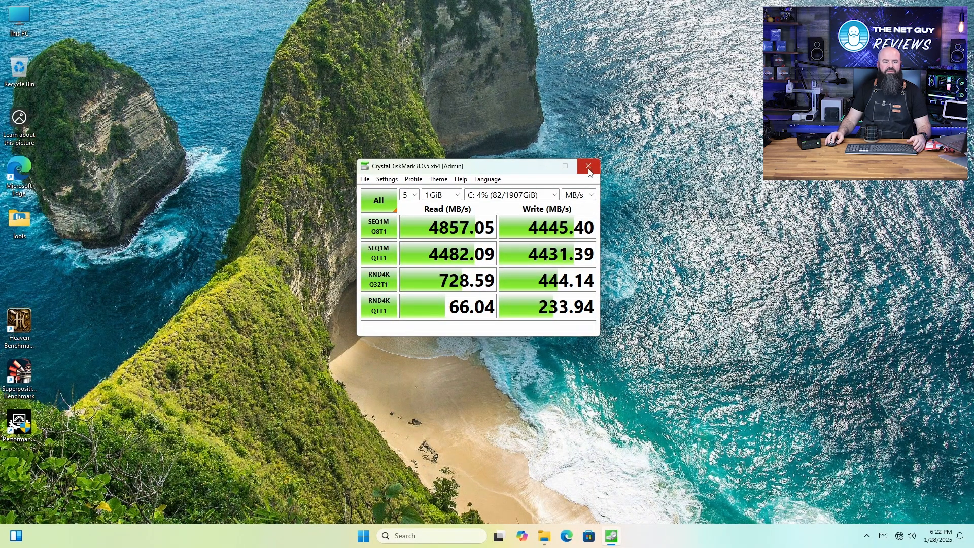
Close CrystalDiskMark, run the Heaven Benchmark scene from the desktop, then quit it
{"action": "left_click", "coordinate": [588, 165]}
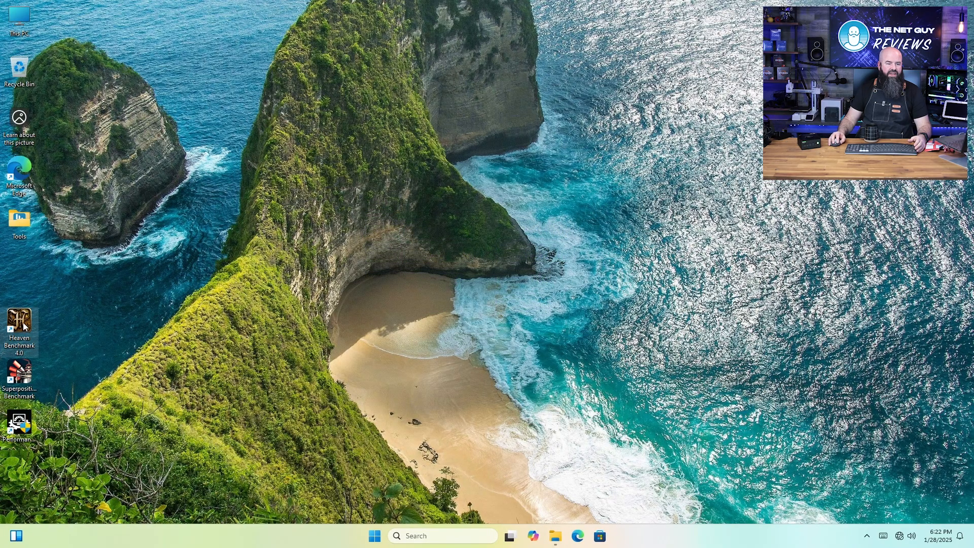
{"action": "double_click", "coordinate": [20, 327]}
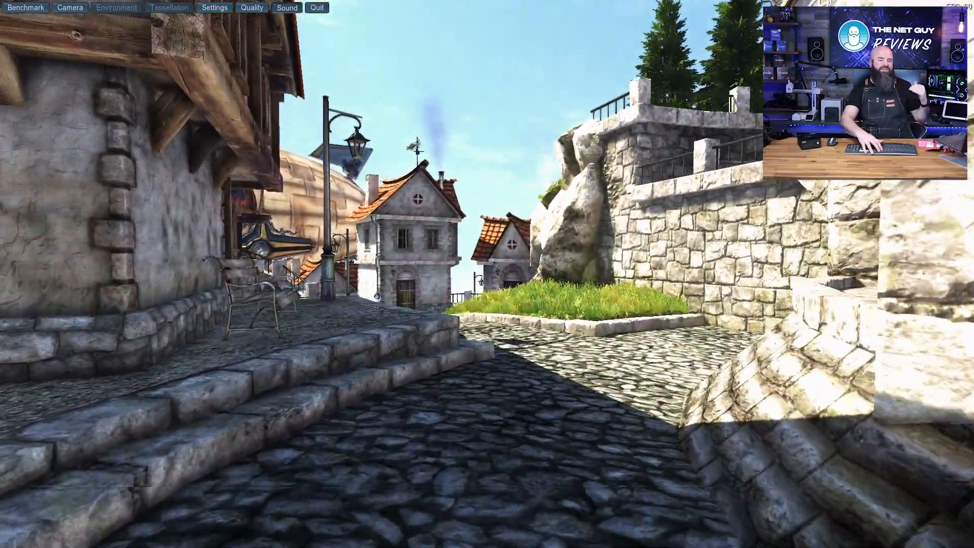
{"action": "left_click", "coordinate": [26, 7]}
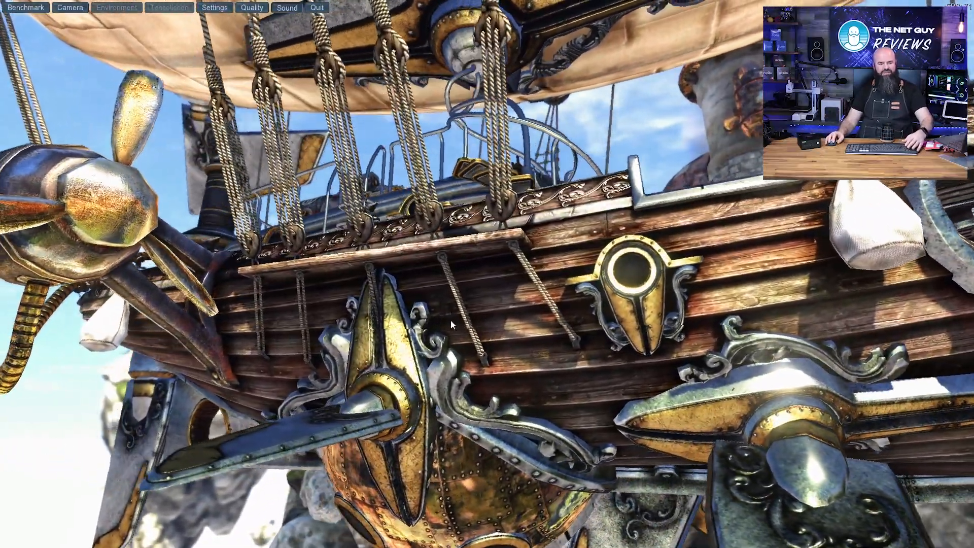
{"action": "left_click", "coordinate": [316, 8]}
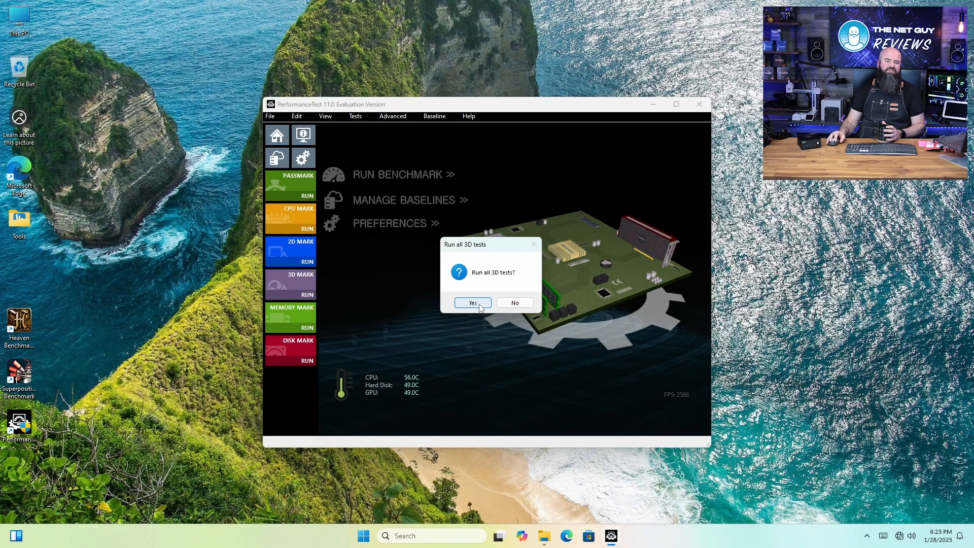
Confirm running all 3D Mark tests in PerformanceTest
{"action": "left_click", "coordinate": [472, 303]}
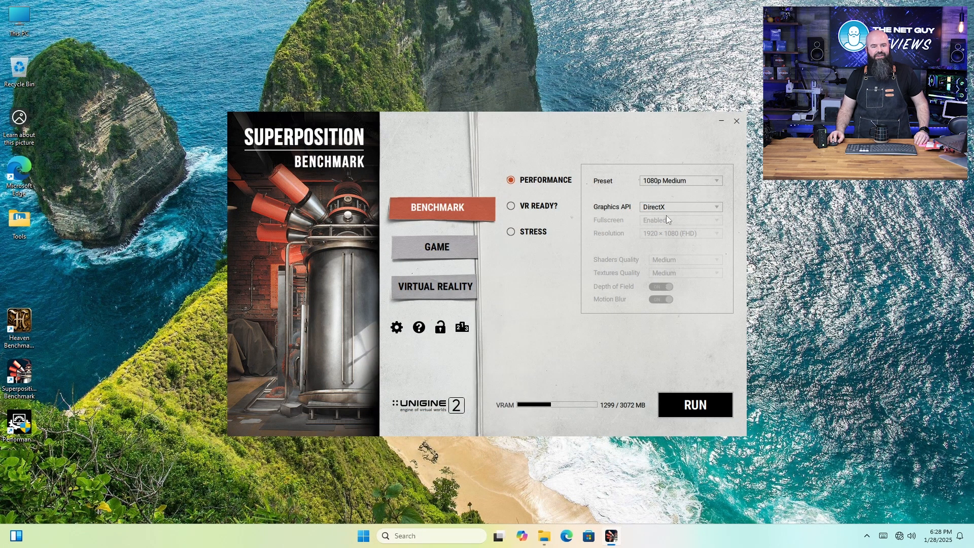
Start the Superposition Benchmark run with the 1080p Medium DirectX preset
{"action": "left_click", "coordinate": [694, 405]}
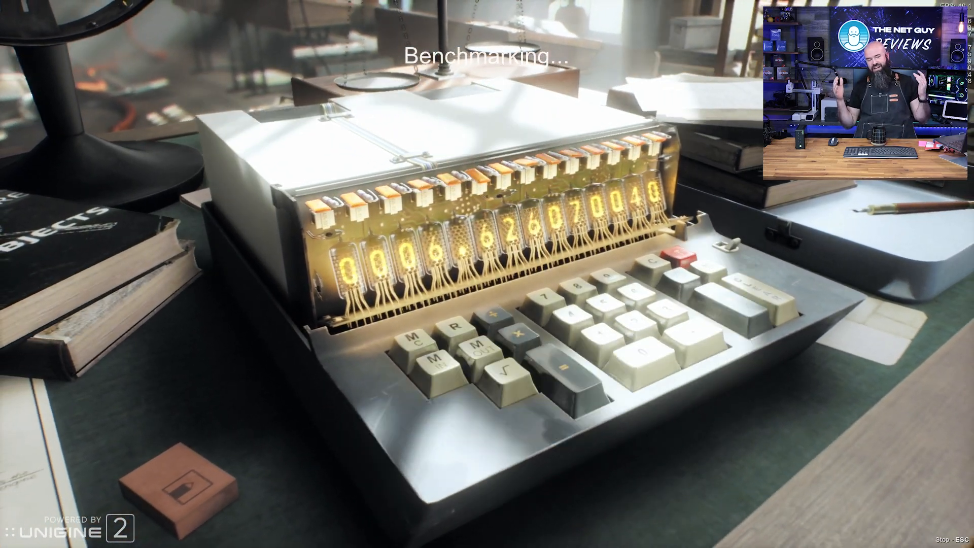